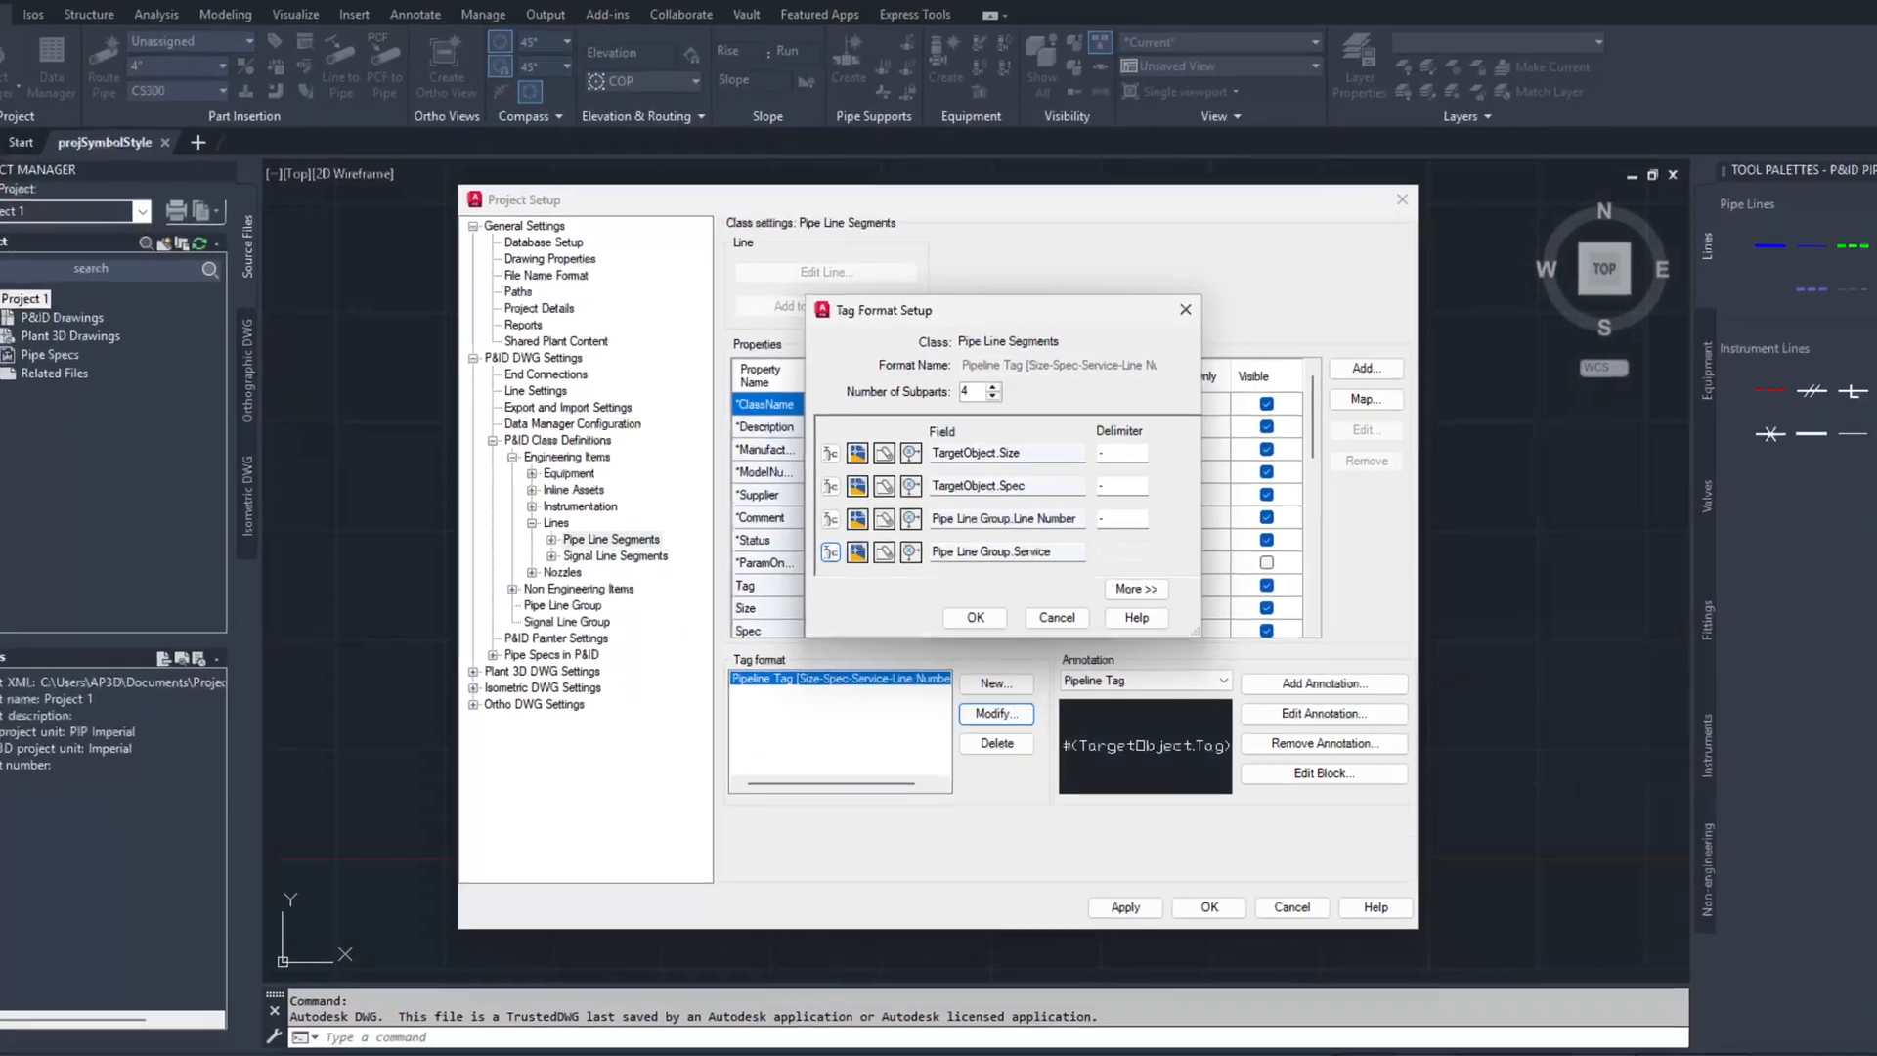
- Open the Test P&ID drawing from Project Manager's context menu
right_click(120, 432)
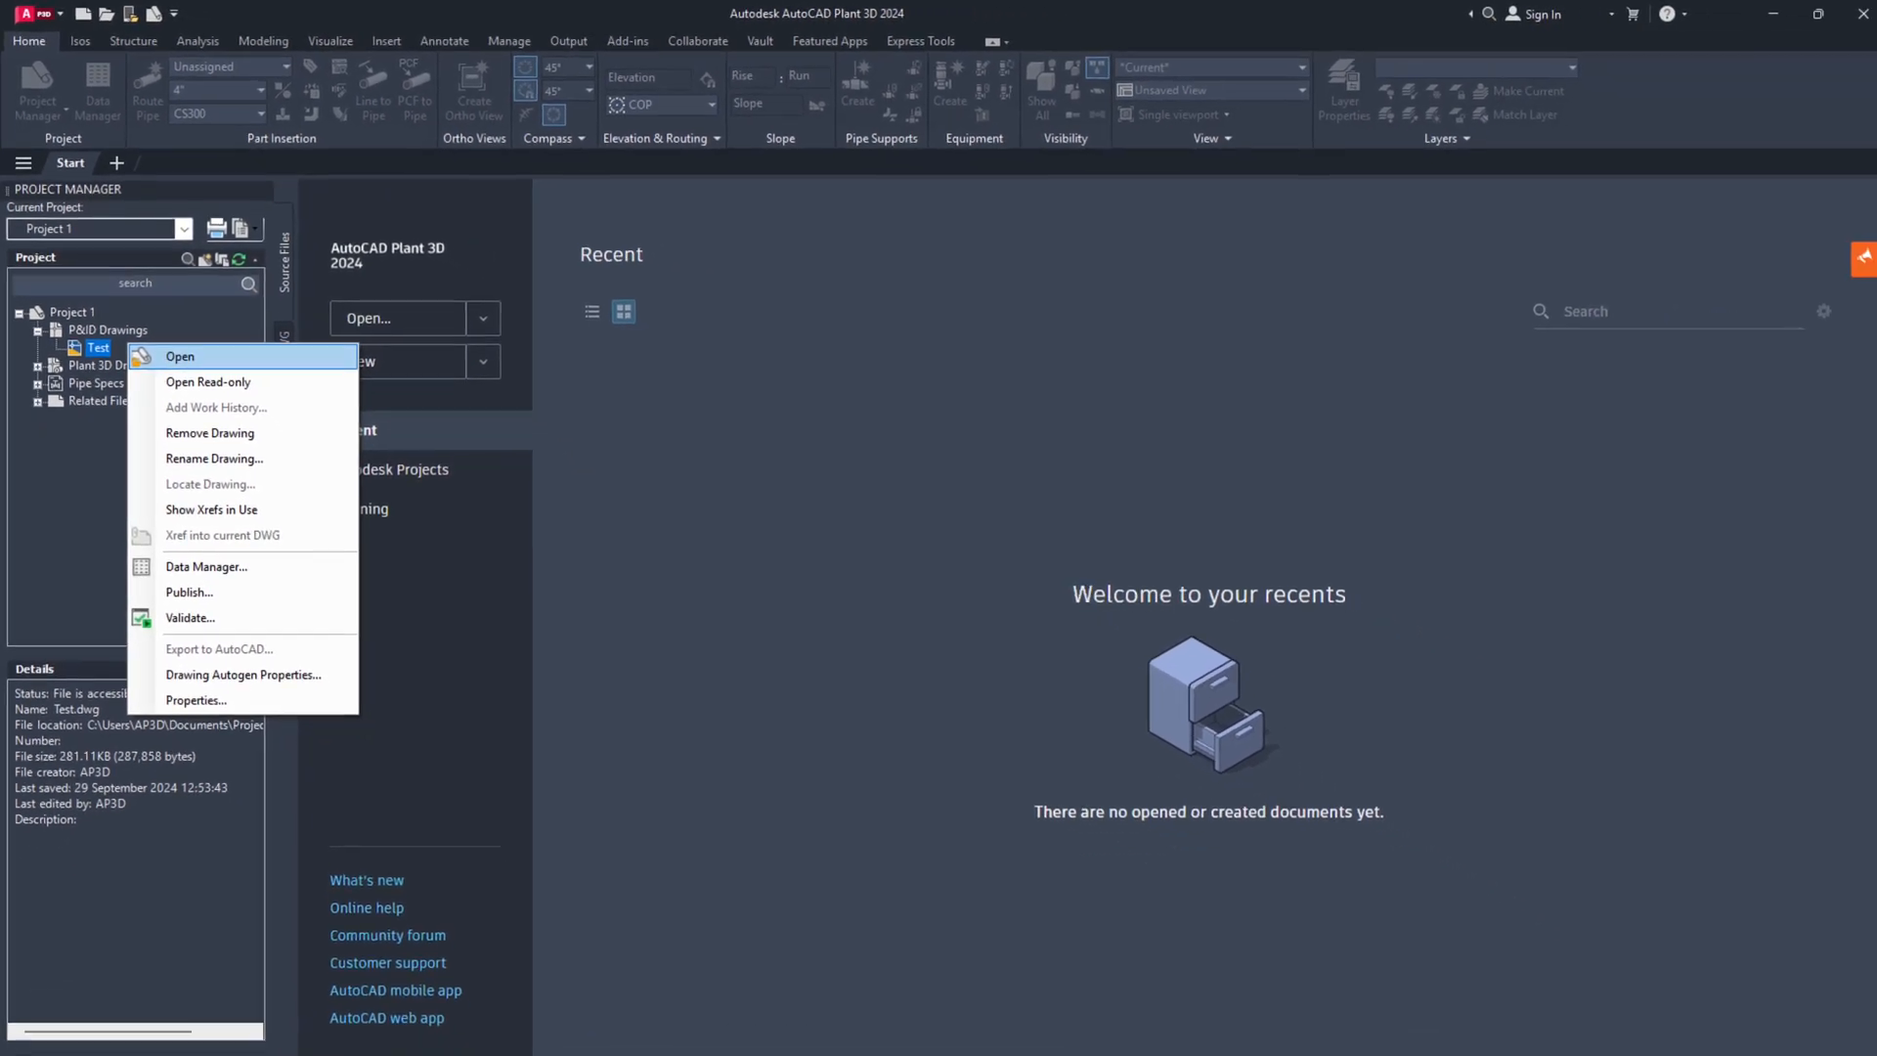
click(180, 355)
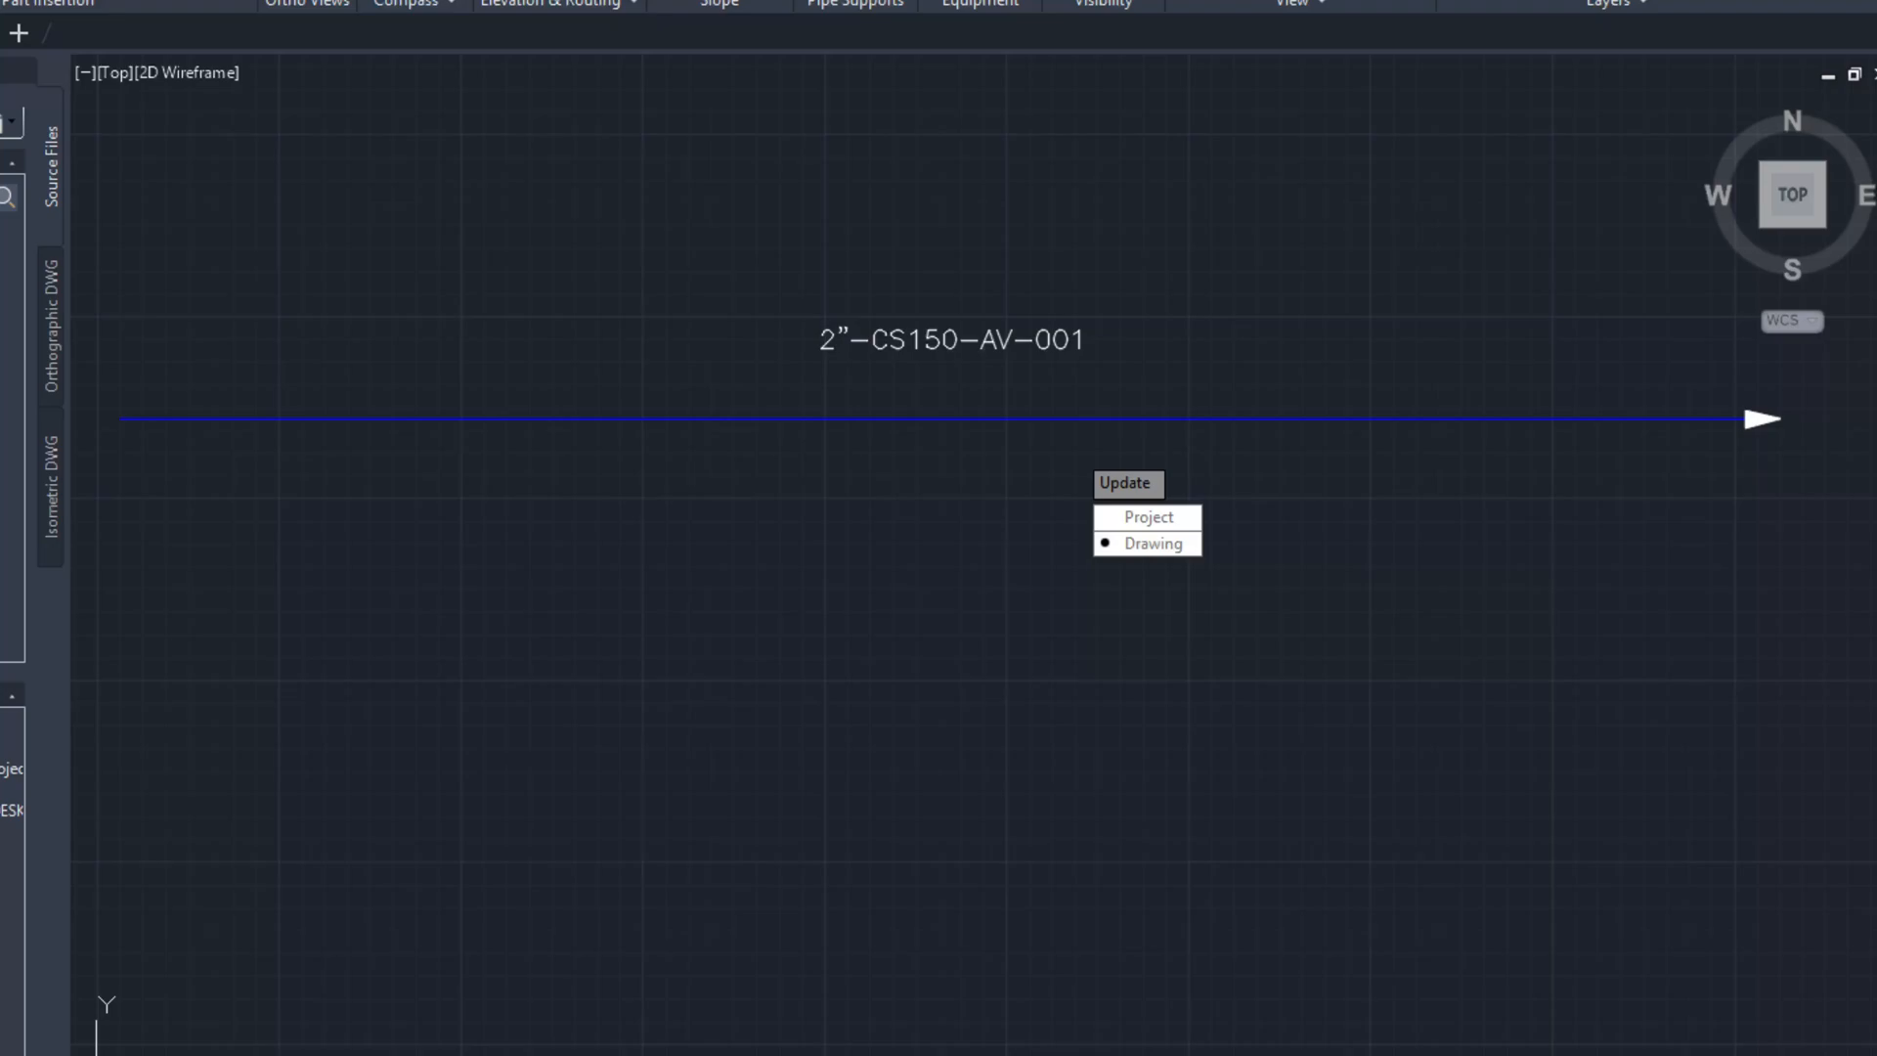
click(1152, 542)
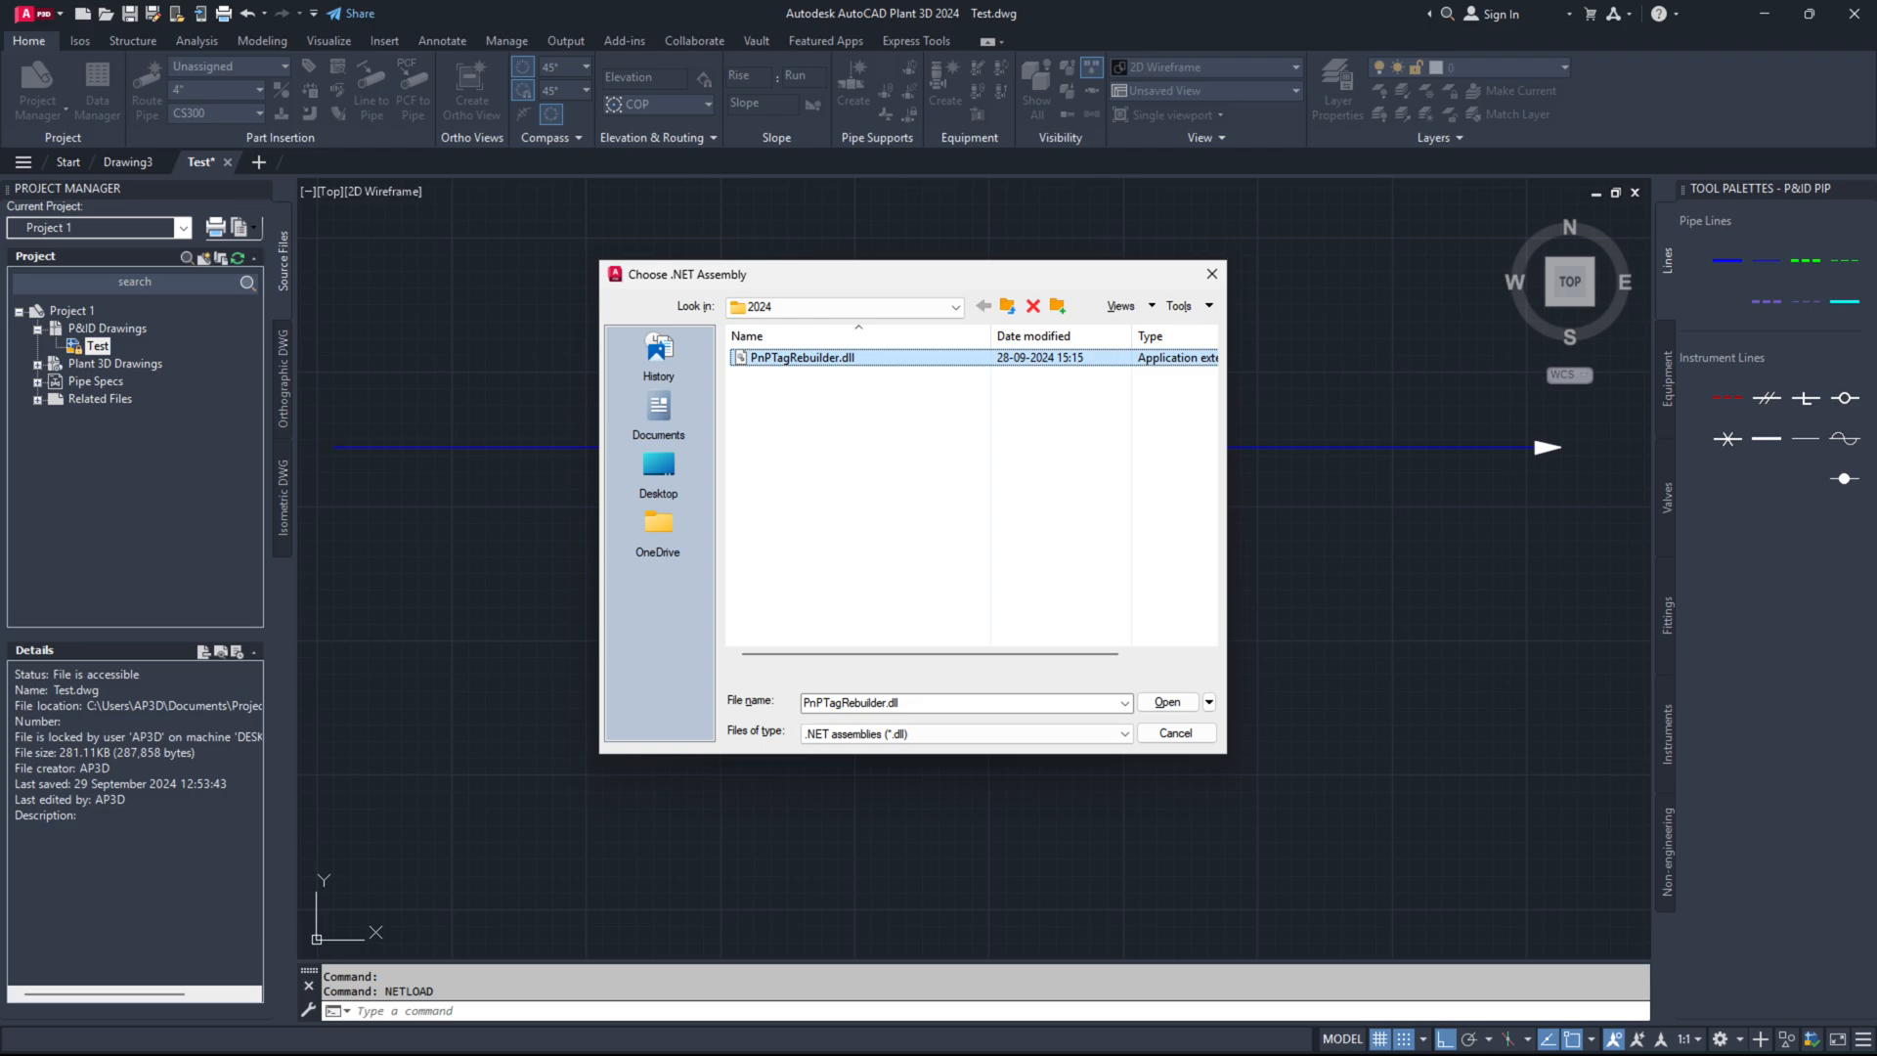
- Load PnPTagRebuilder.dll via NETLOAD and accept the unsupported utility warning
click(1164, 702)
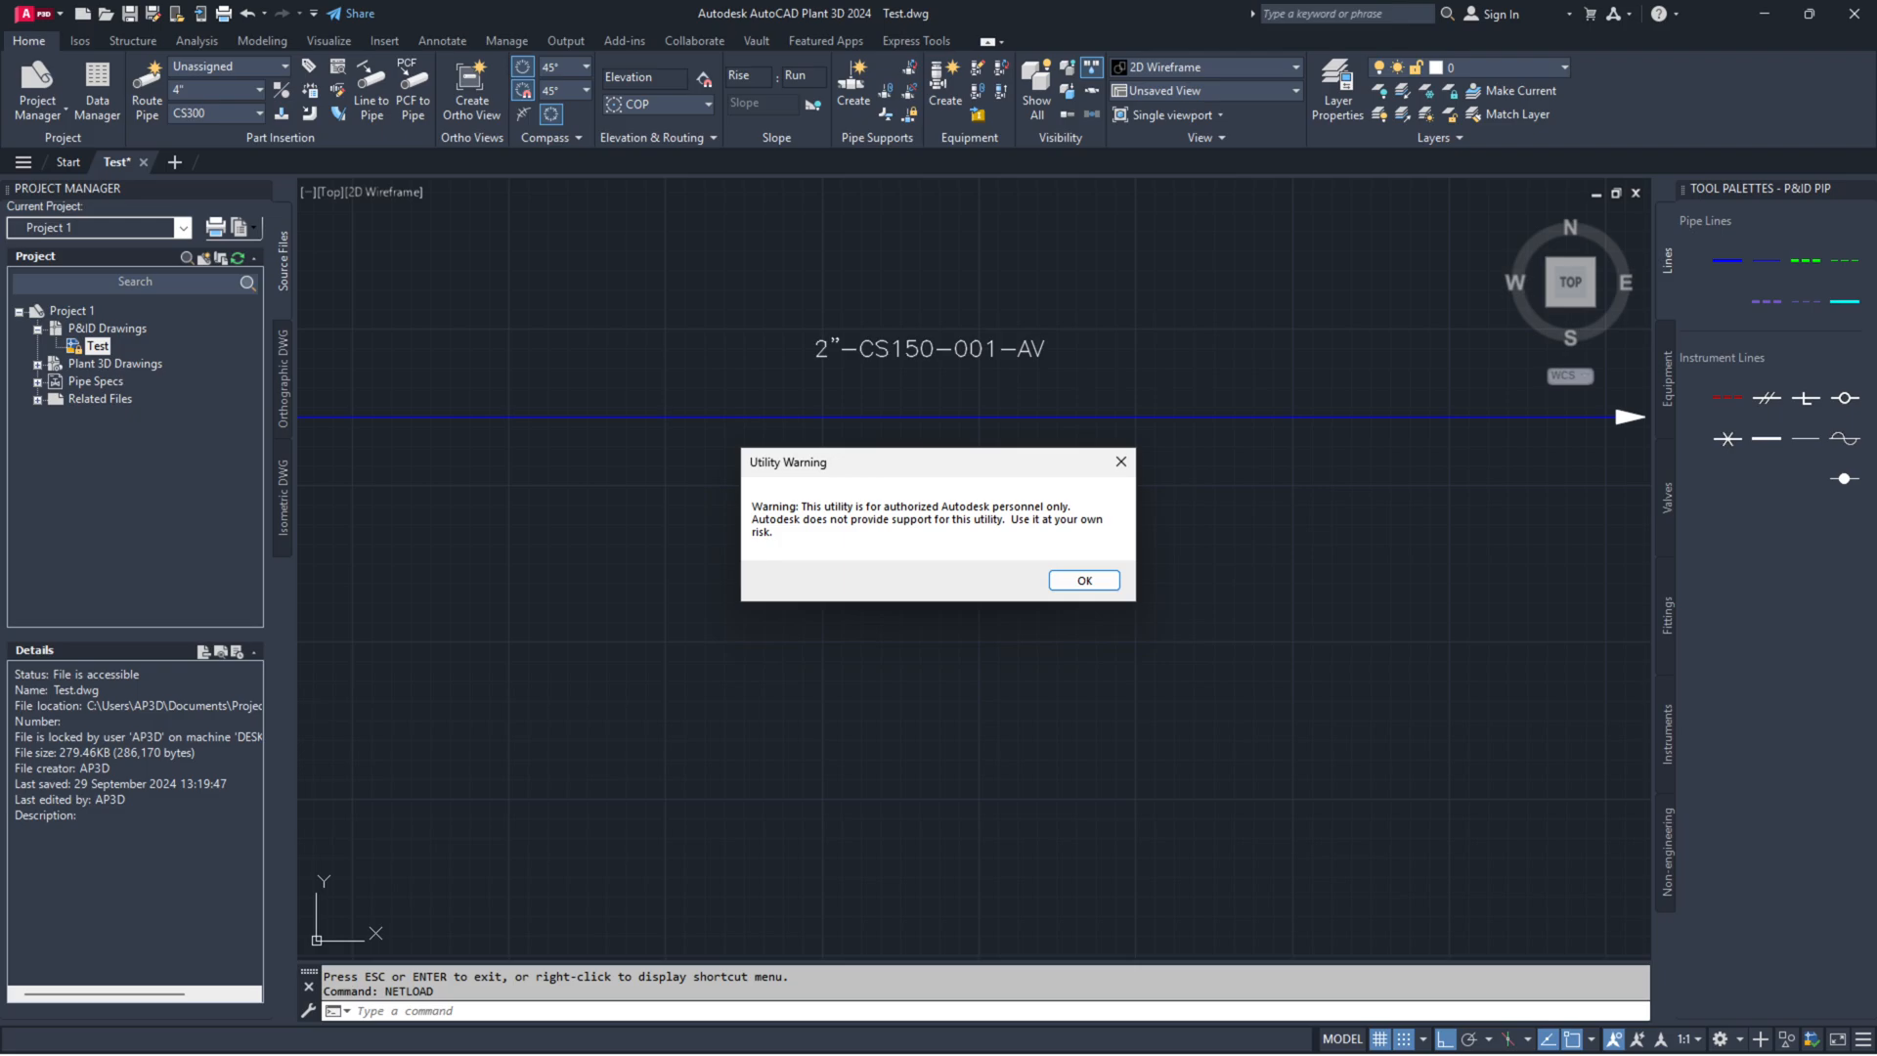
click(1082, 579)
text(UPDATEPIDTAGVALUES)
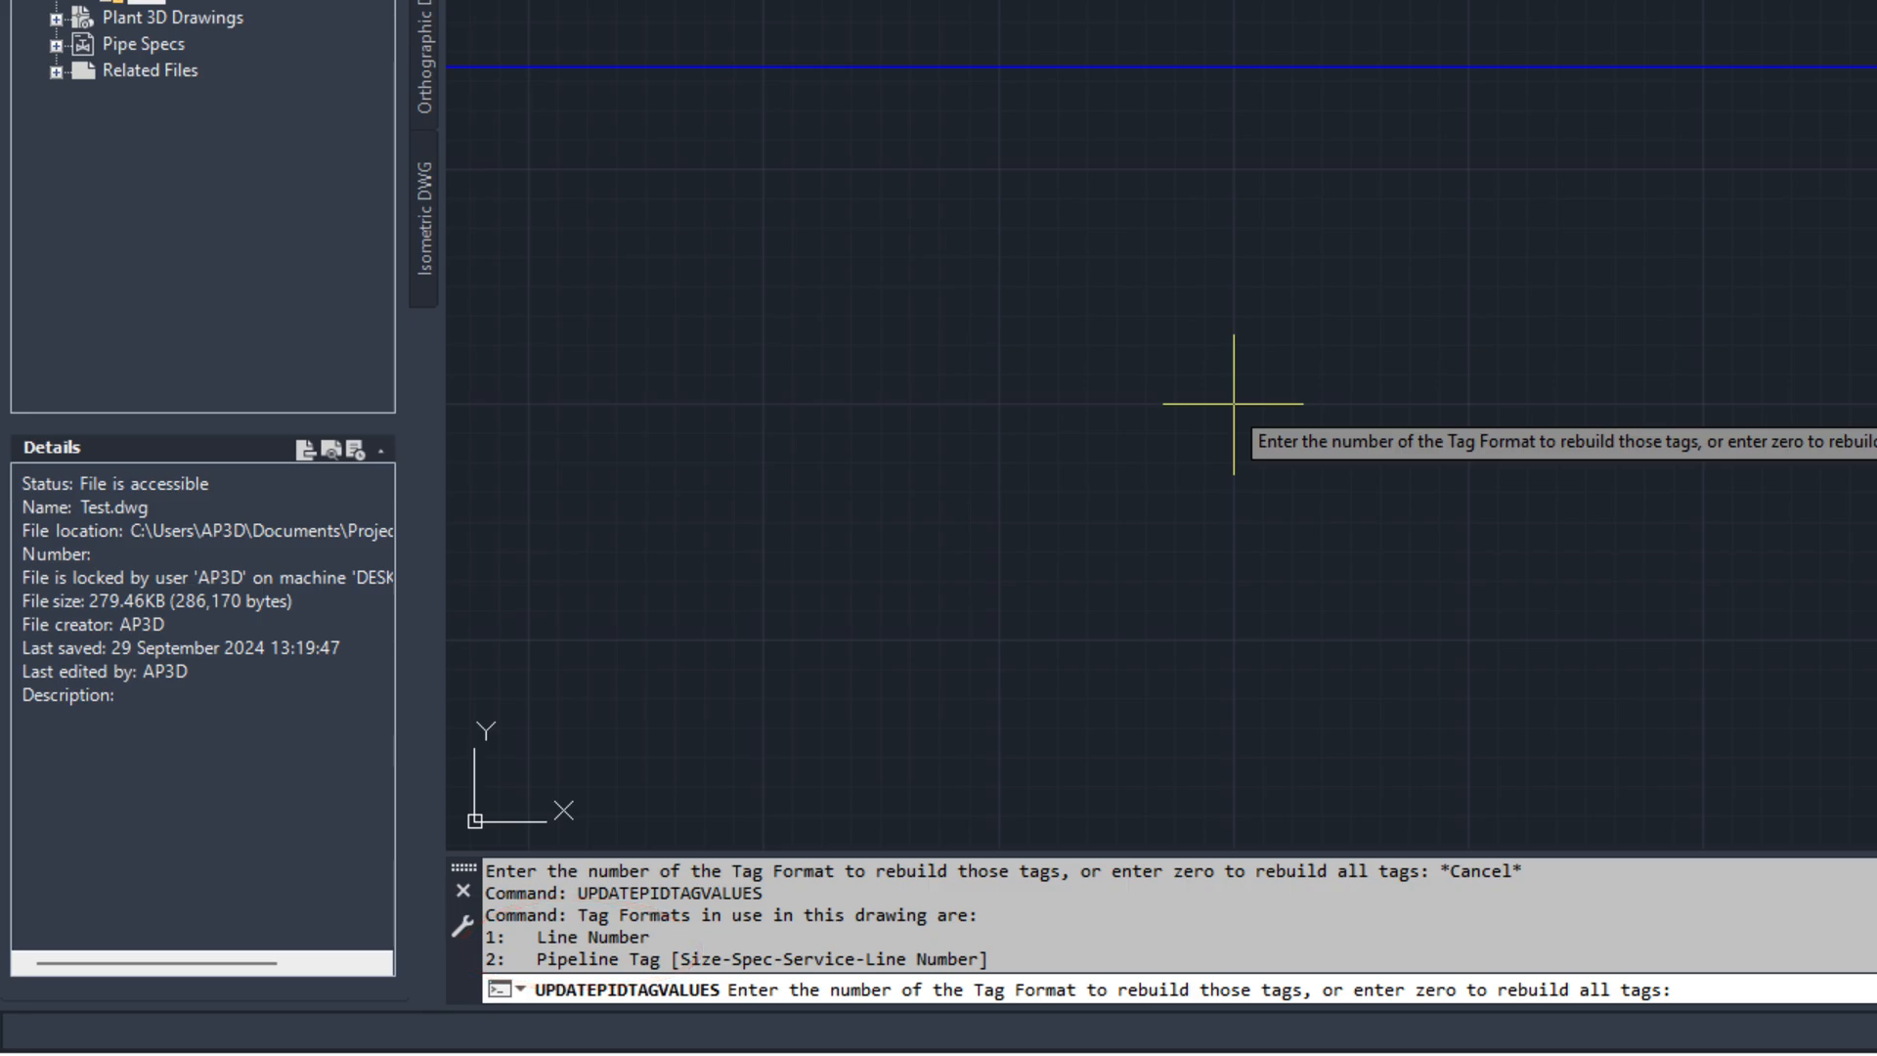
text(2)
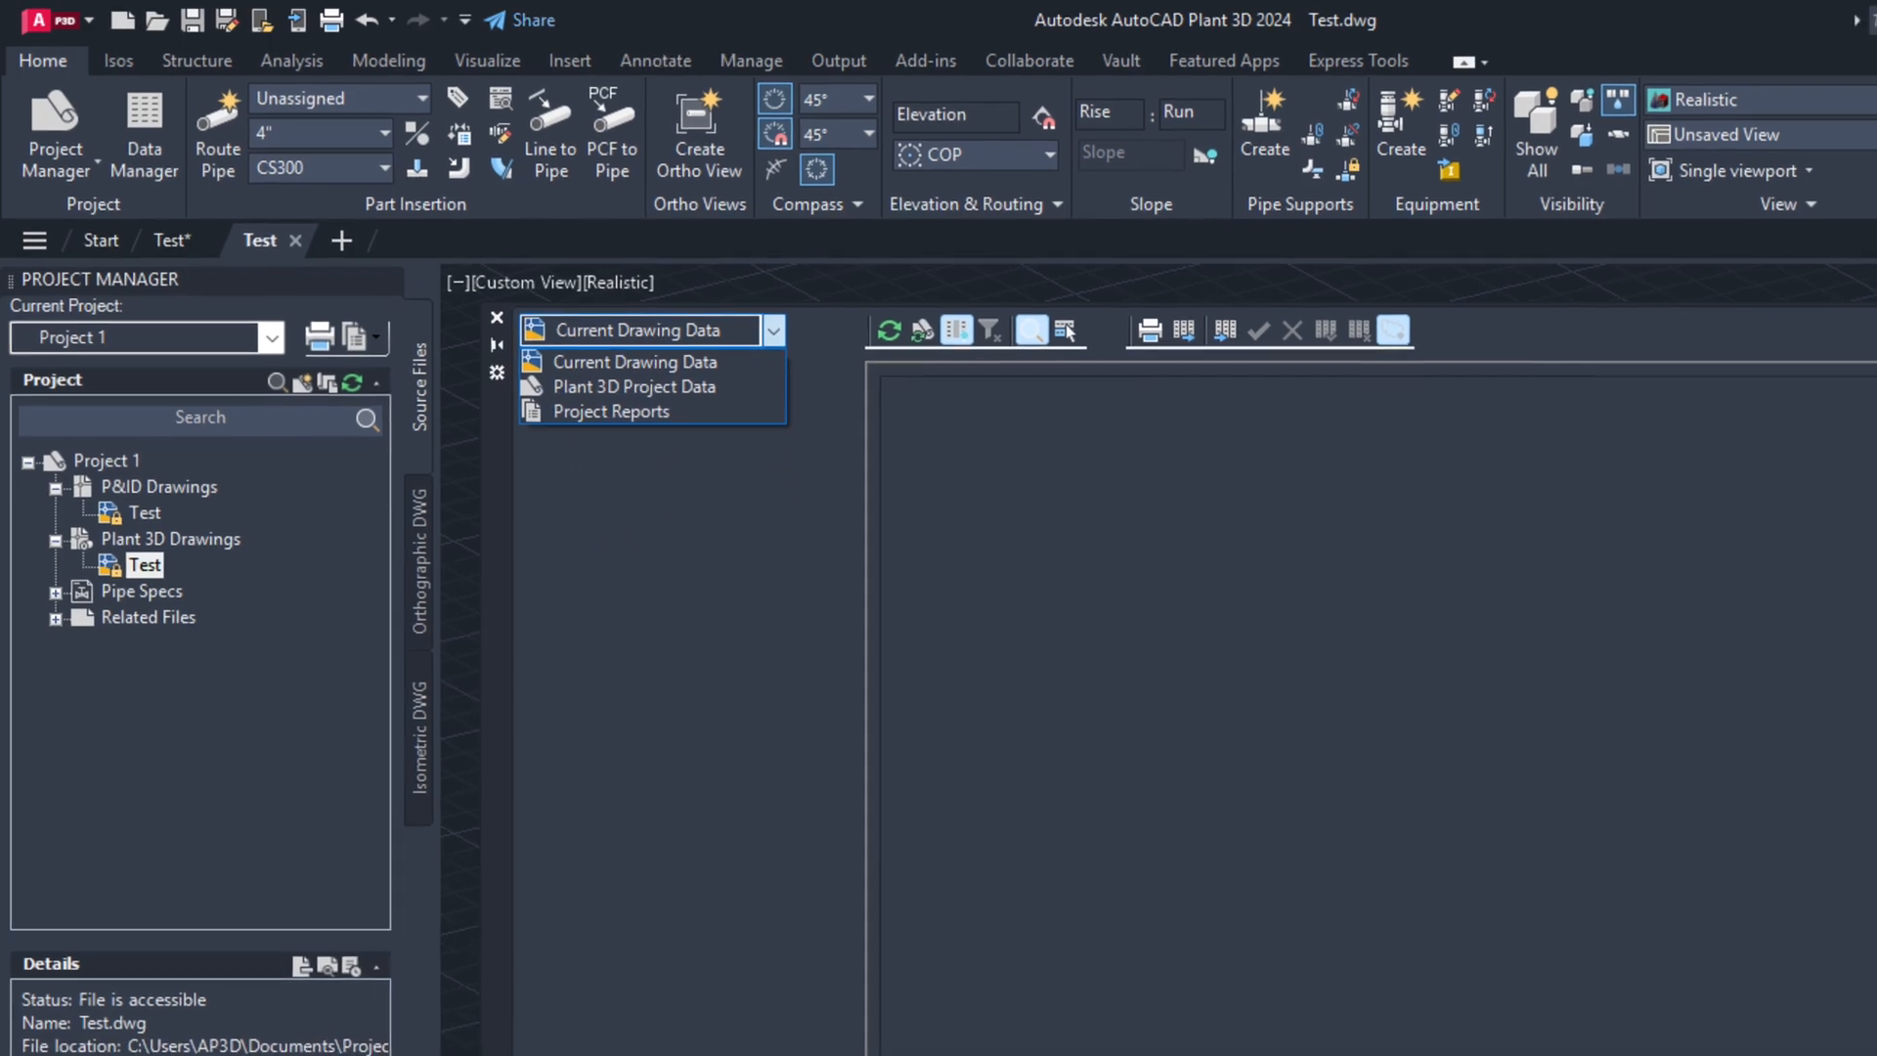
- Expand Data Manager's data source list to show current drawing, project data and reports
click(634, 362)
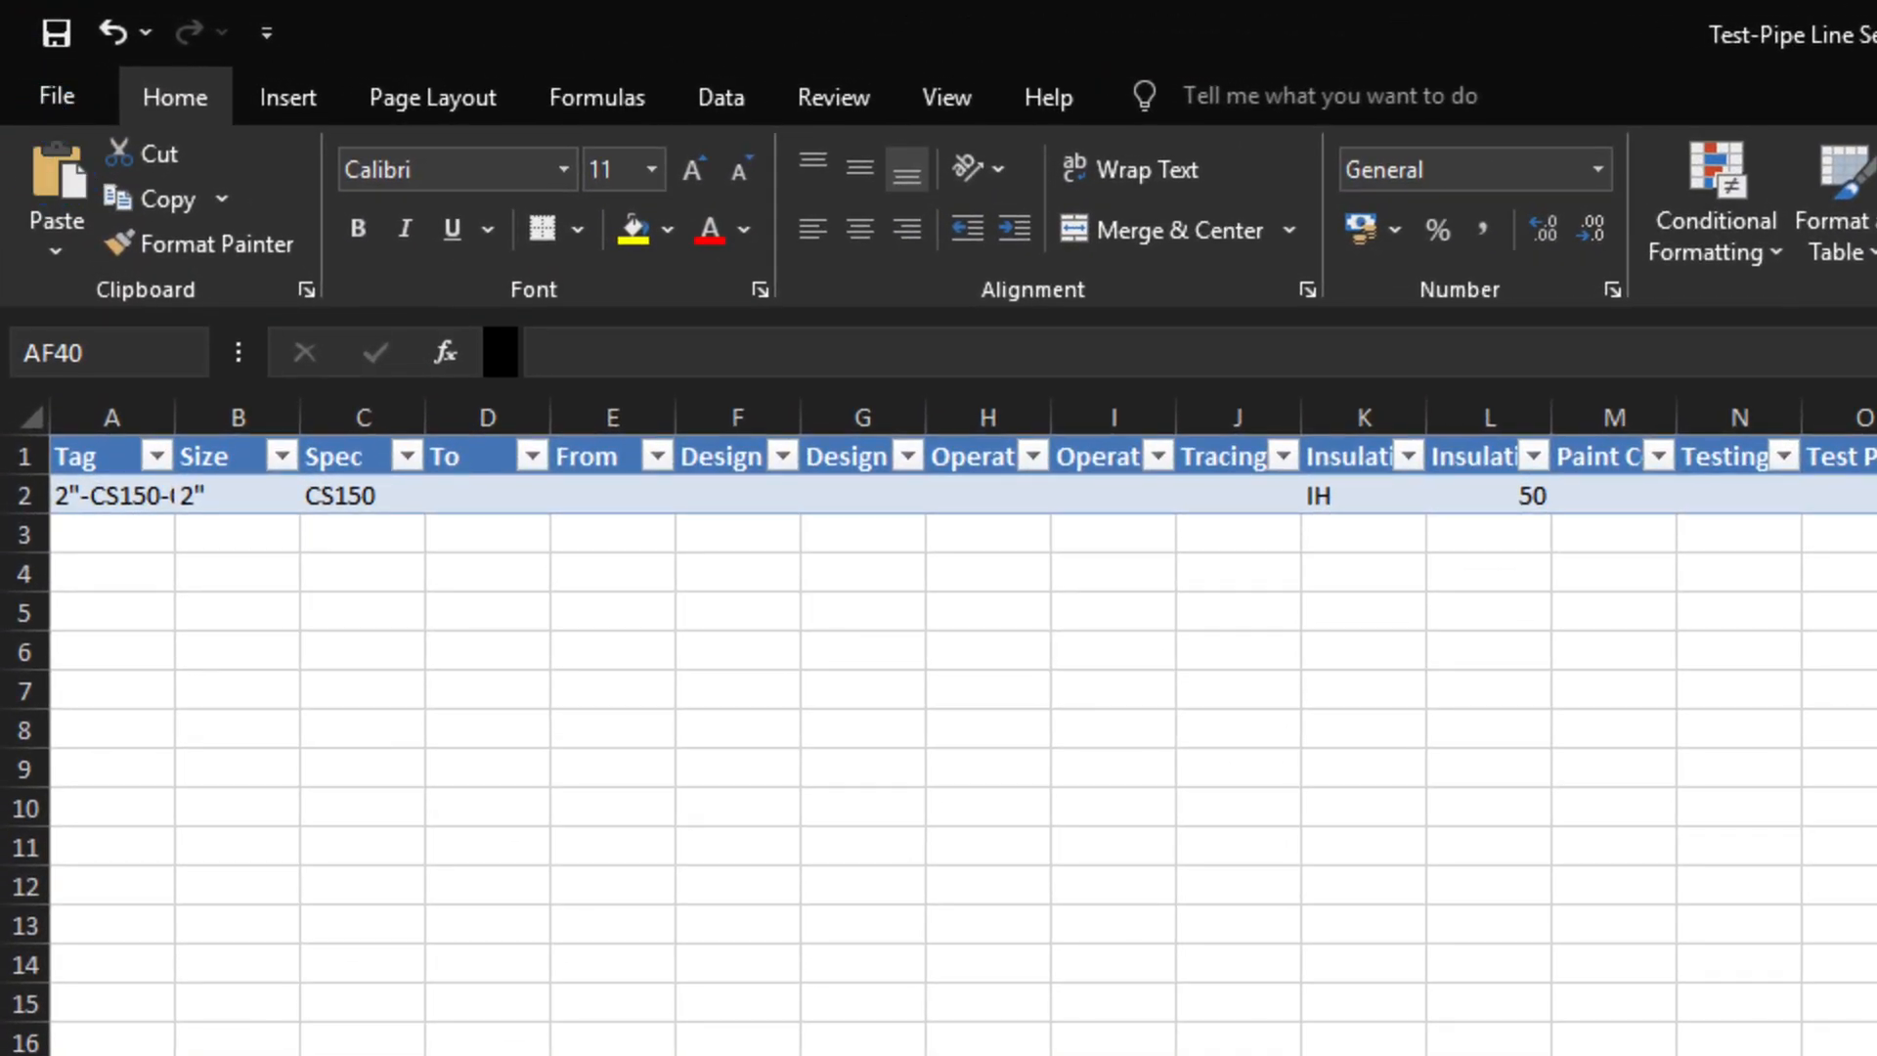
- Enter insulation type IH and thickness 50 in the Test-Pipe Line Segments workbook
right_click(263, 999)
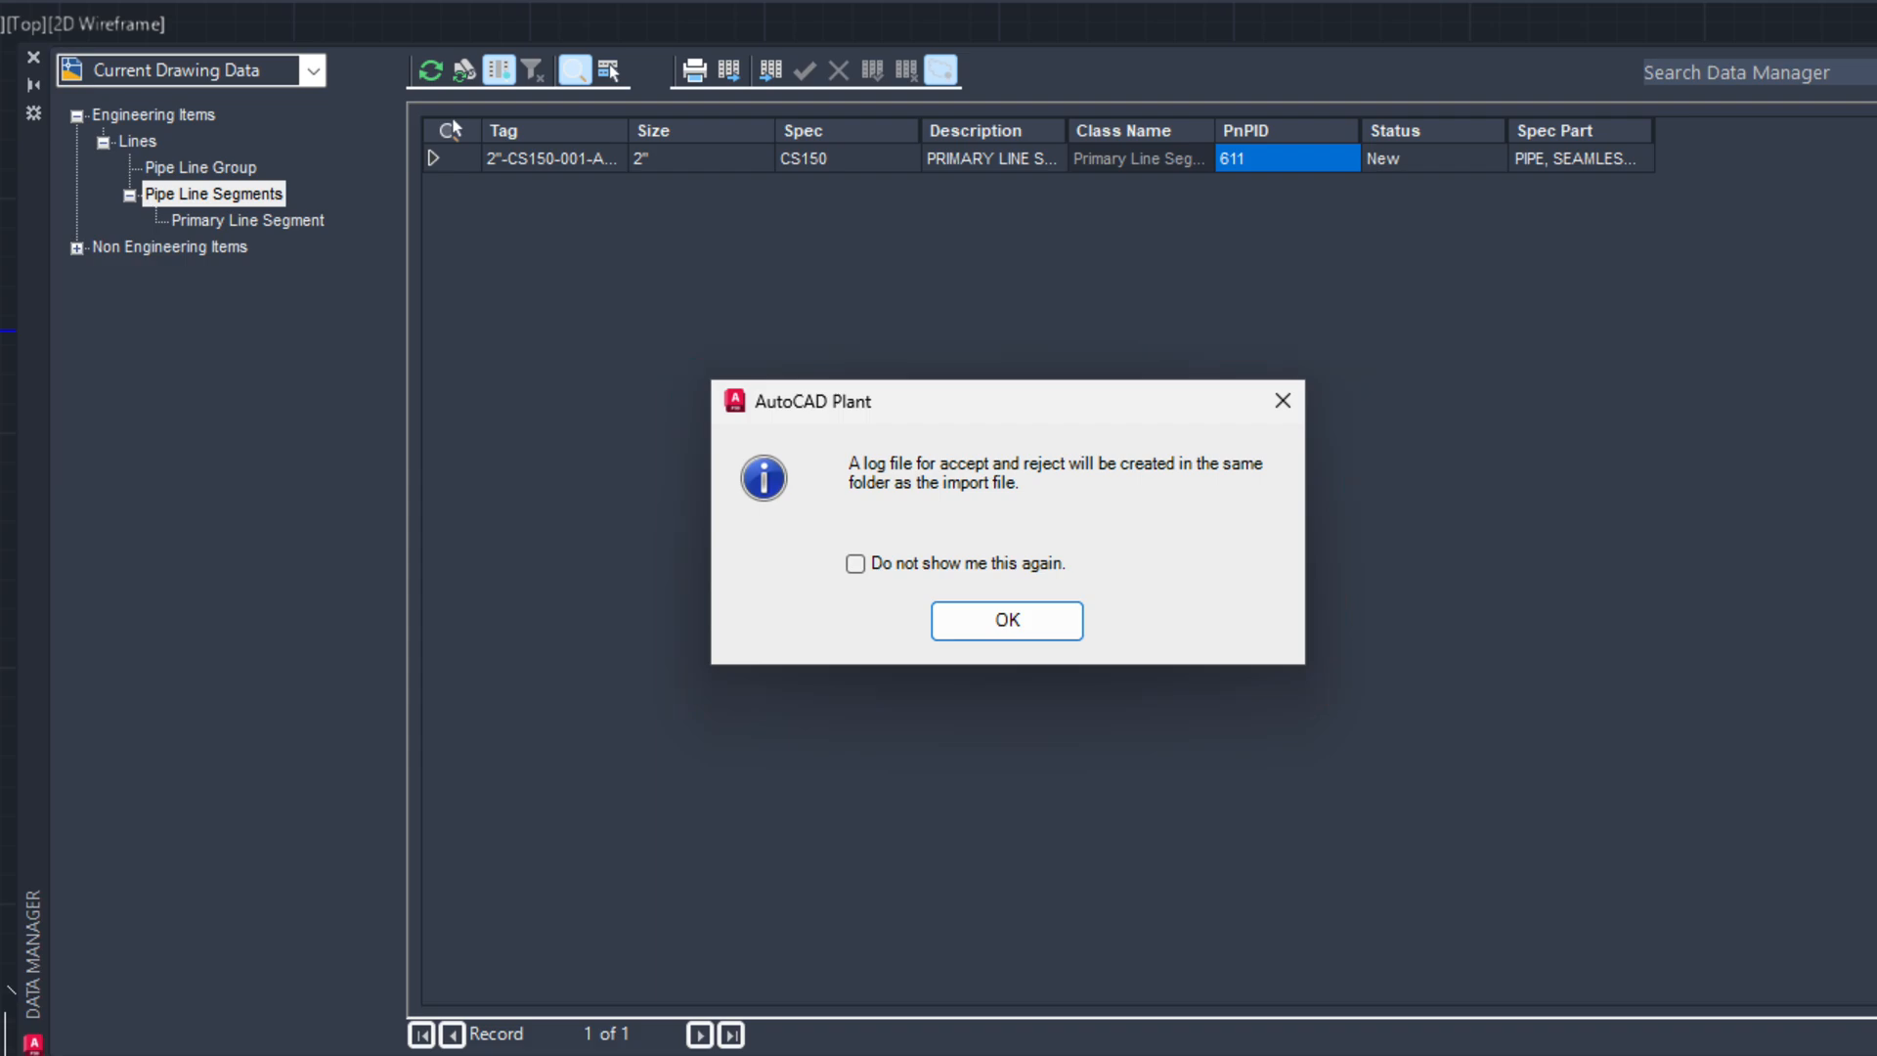
- Import Test-Pipe Line Segments.xlsx into Data Manager, accepting the log notice
click(1006, 620)
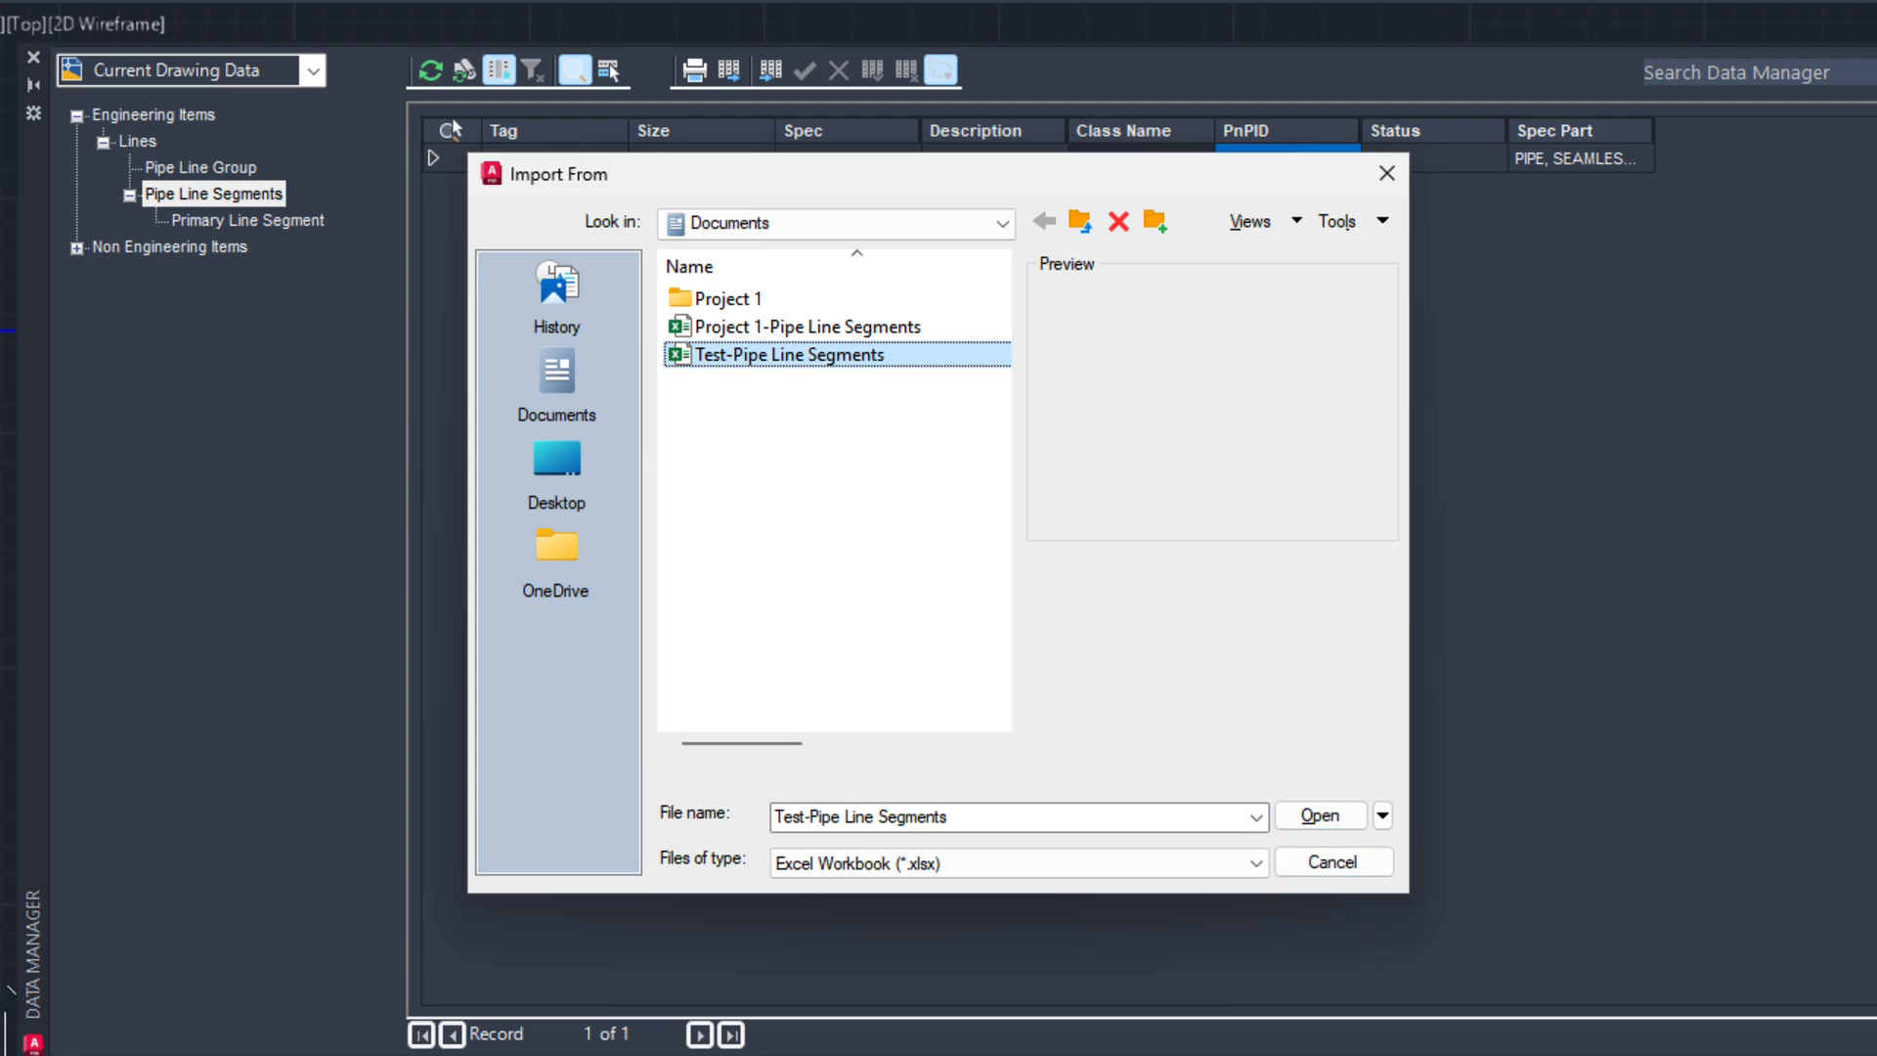
click(1318, 816)
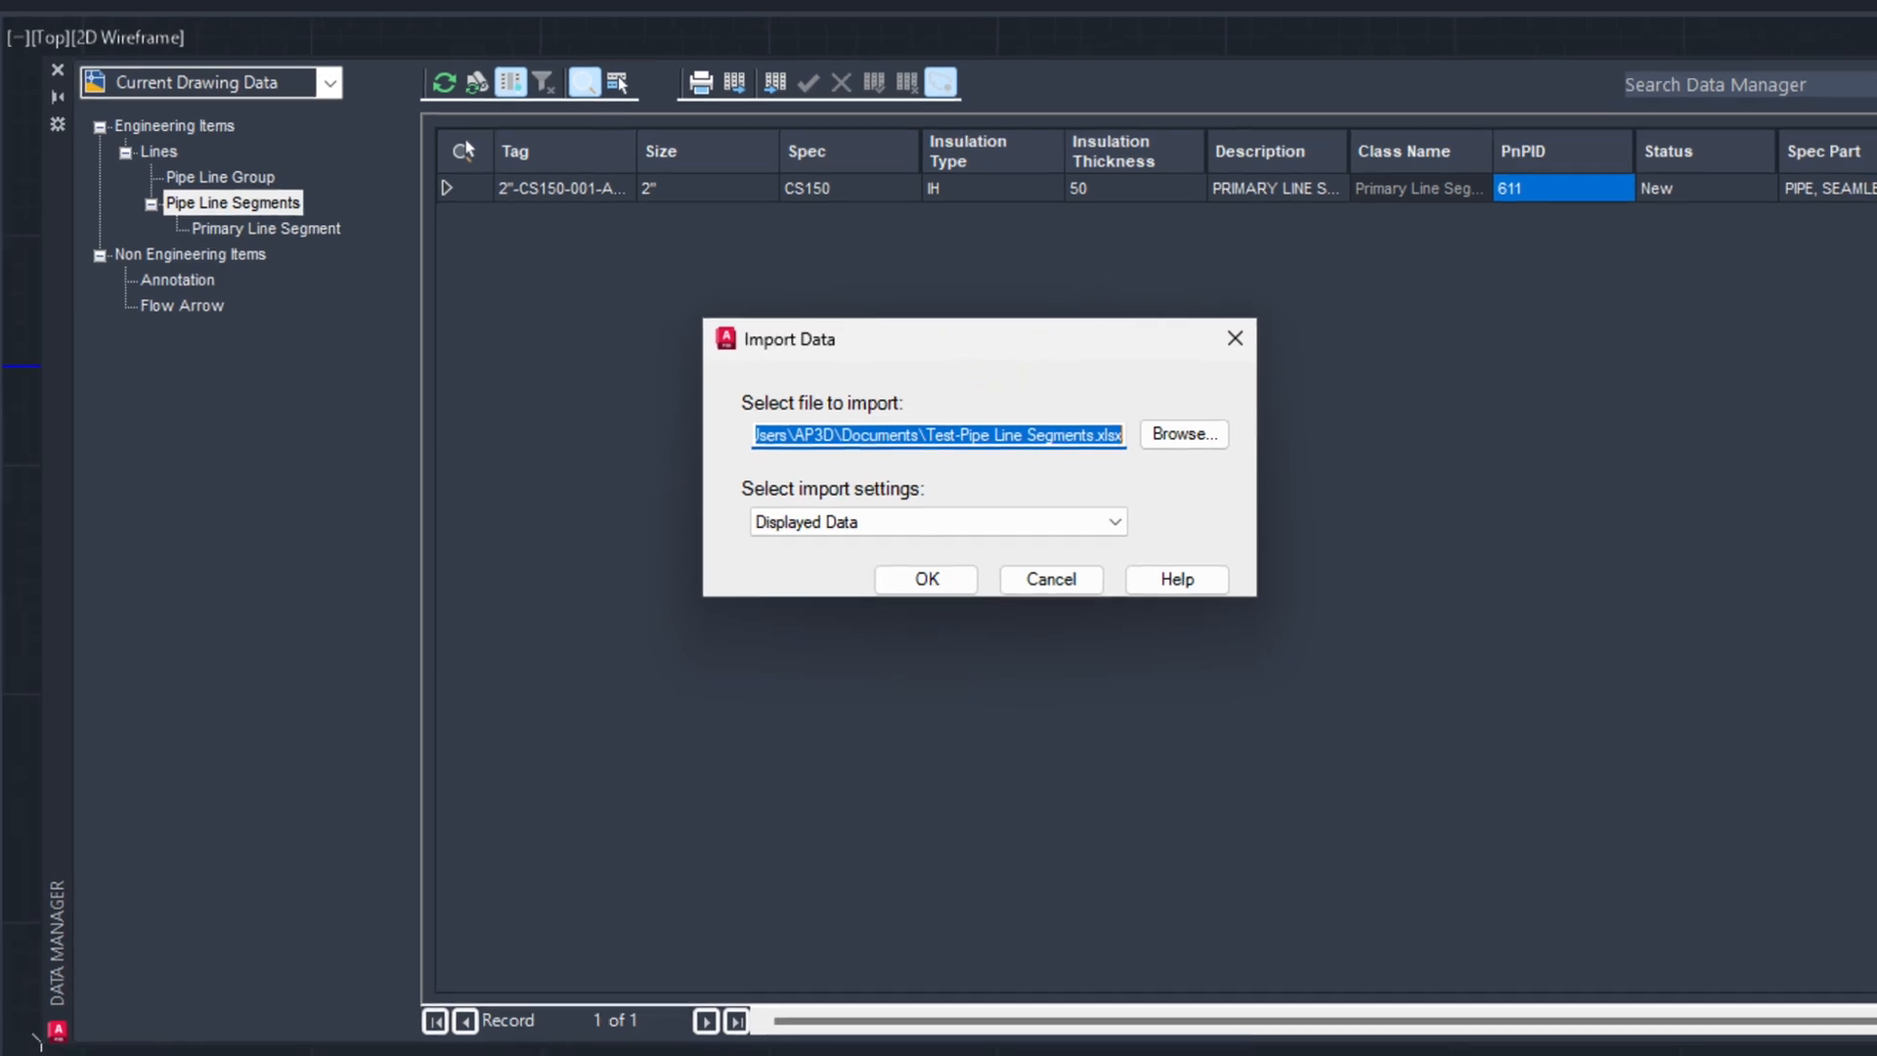
click(924, 577)
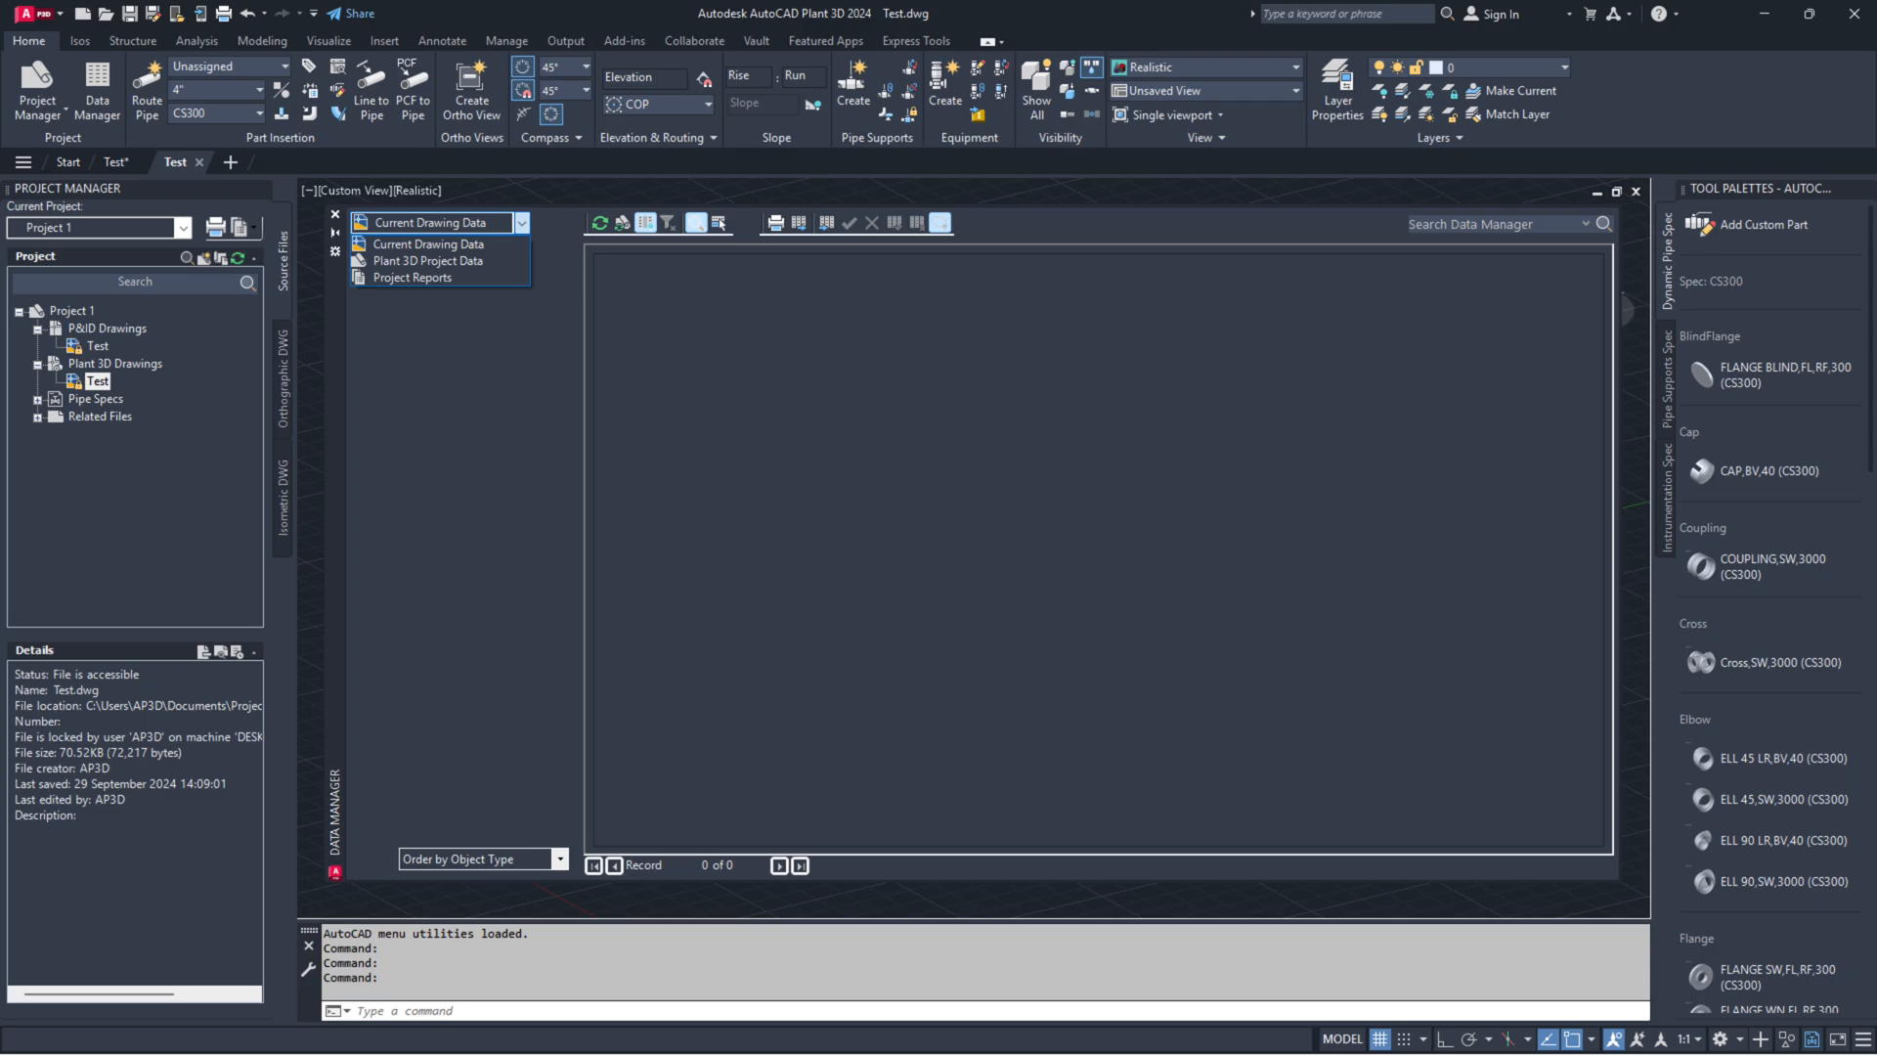
- Close every open drawing tab, leaving only the Start tab
click(198, 163)
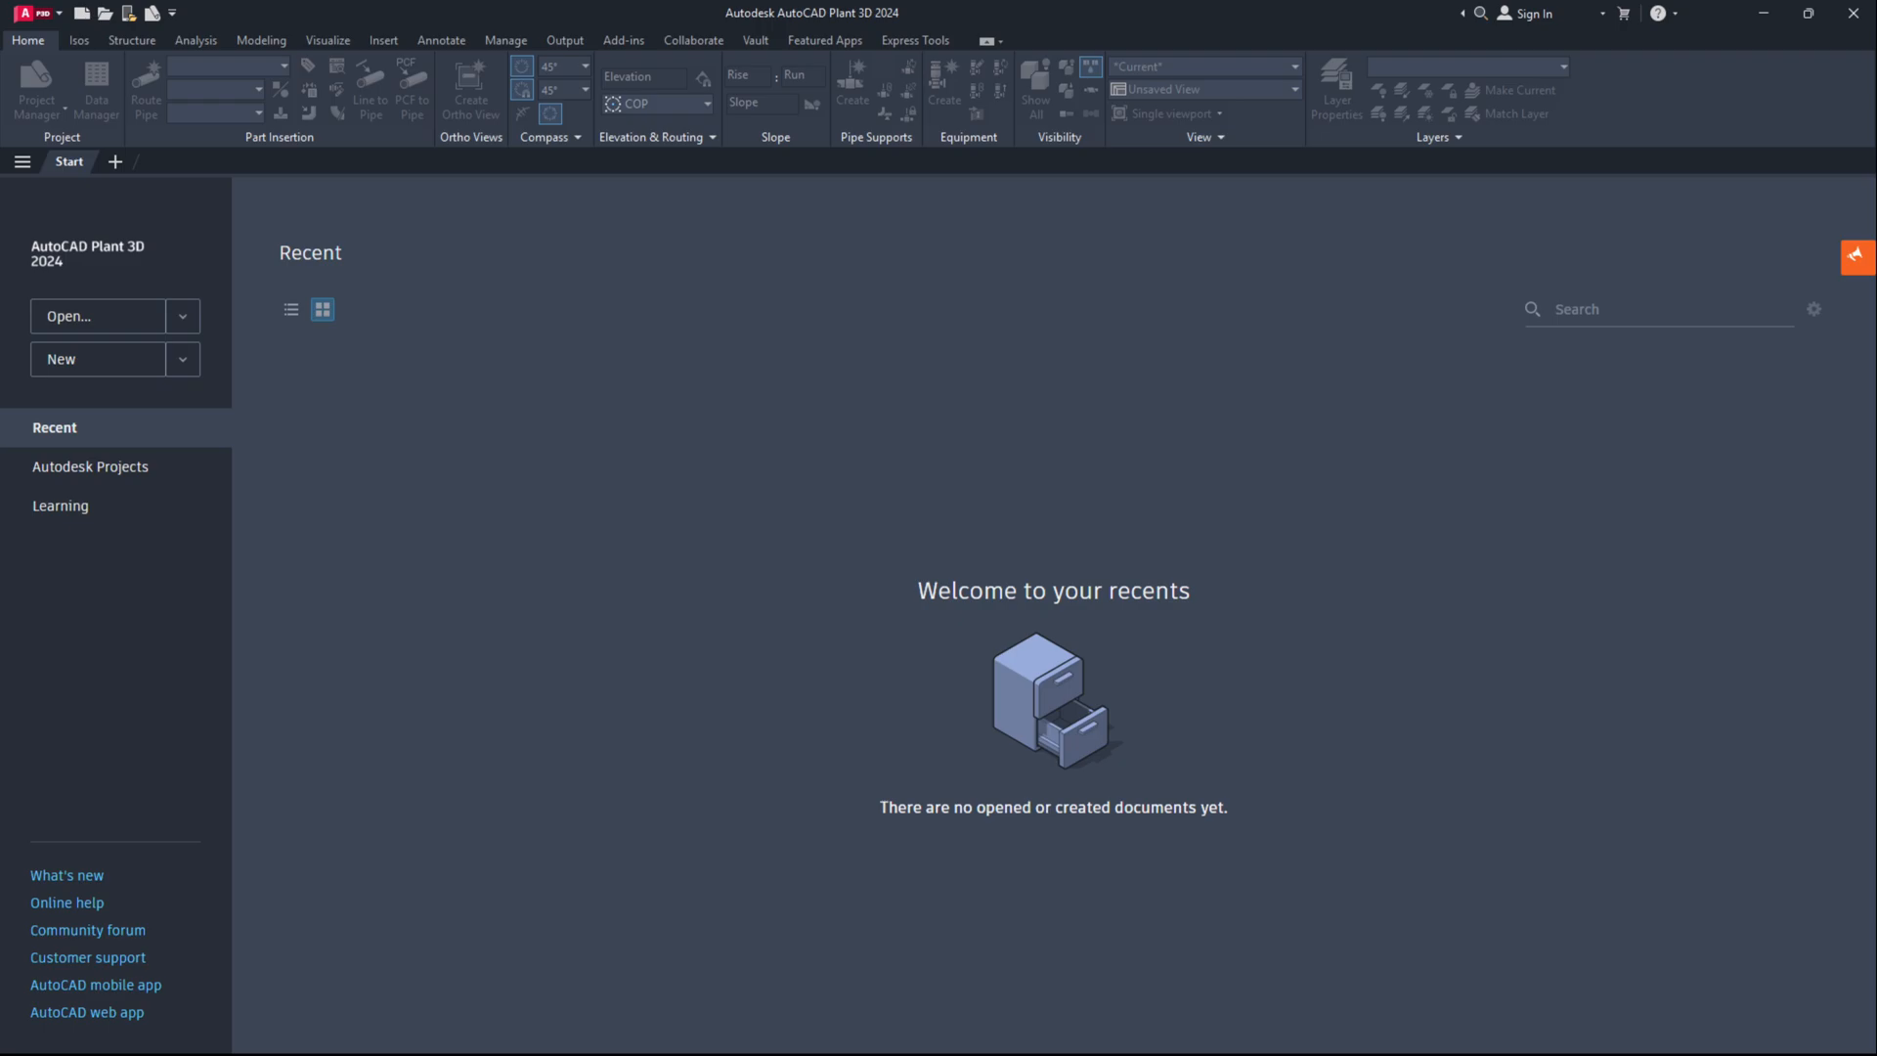